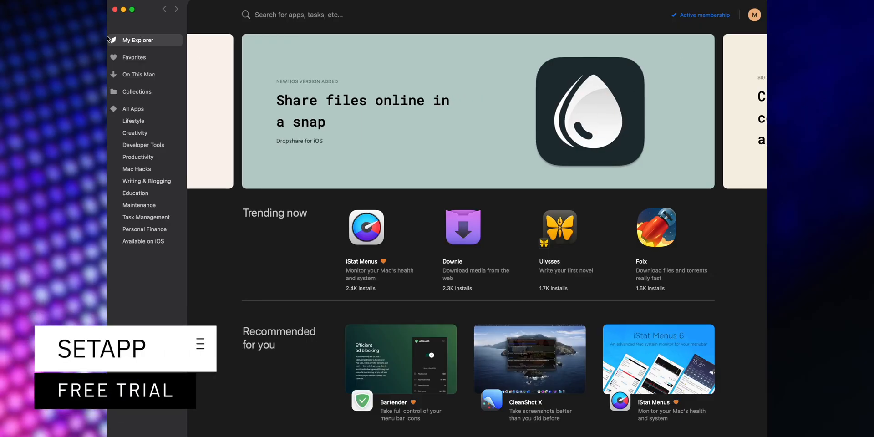
Show All Apps in Setapp's sidebar and scroll through the app grid
{"action": "left_click", "coordinate": [132, 109]}
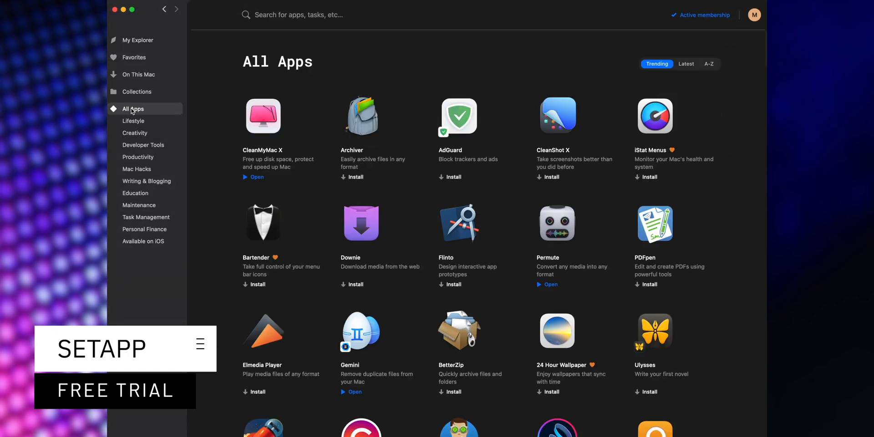
{"action": "scroll", "scroll_direction": "down", "scroll_amount": 3}
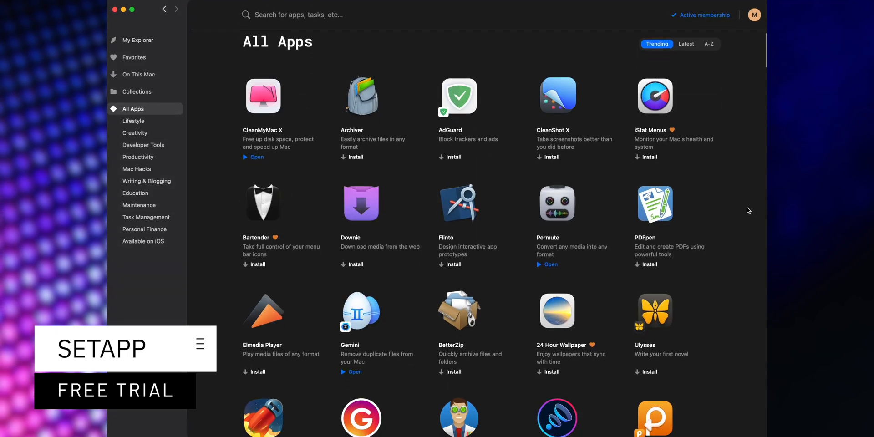
{"action": "scroll", "scroll_direction": "down", "scroll_amount": 3}
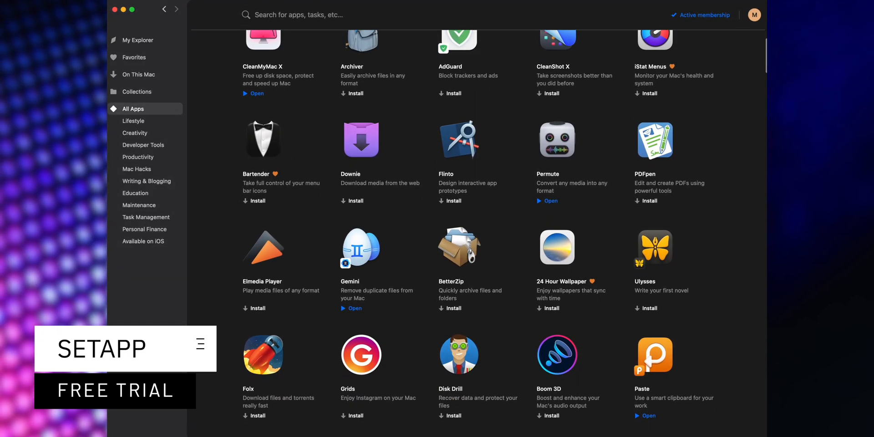
{"action": "left_click", "coordinate": [253, 94]}
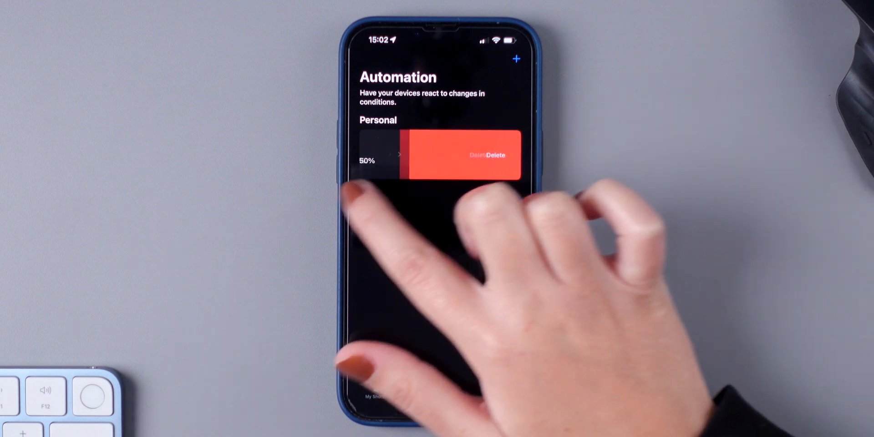
Delete the 50% battery-level automation from the Automation tab
{"action": "left_click", "coordinate": [489, 155]}
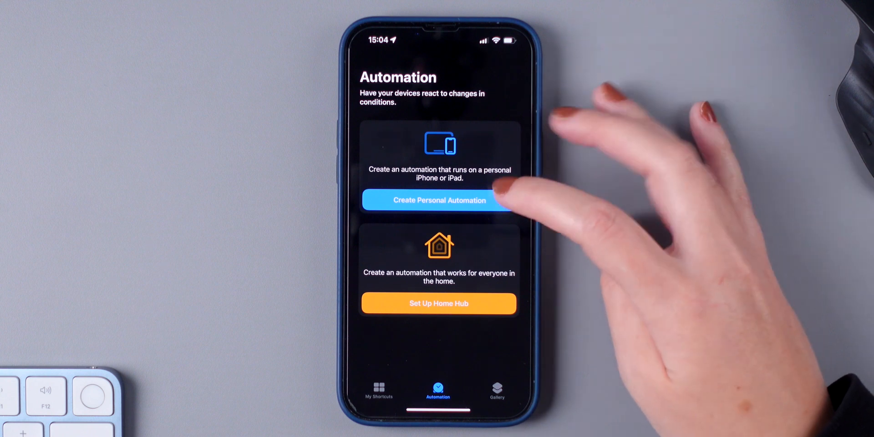
Create a personal automation triggered when battery level equals 20%
{"action": "left_click", "coordinate": [439, 200]}
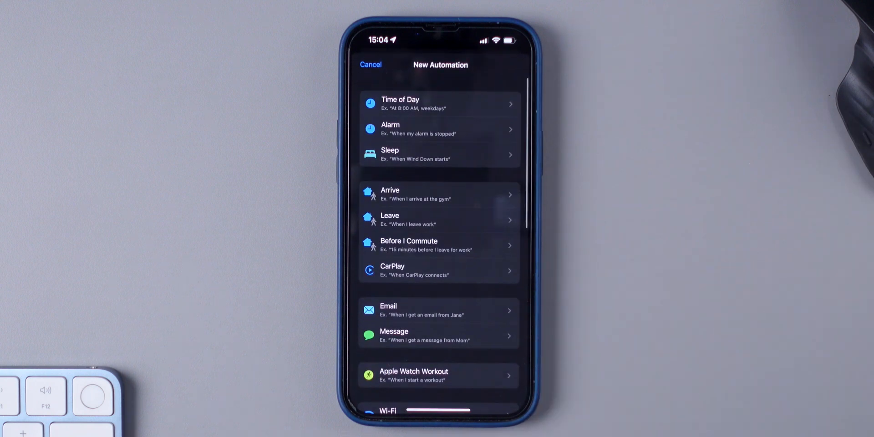
{"action": "scroll", "scroll_direction": "down", "scroll_amount": 3}
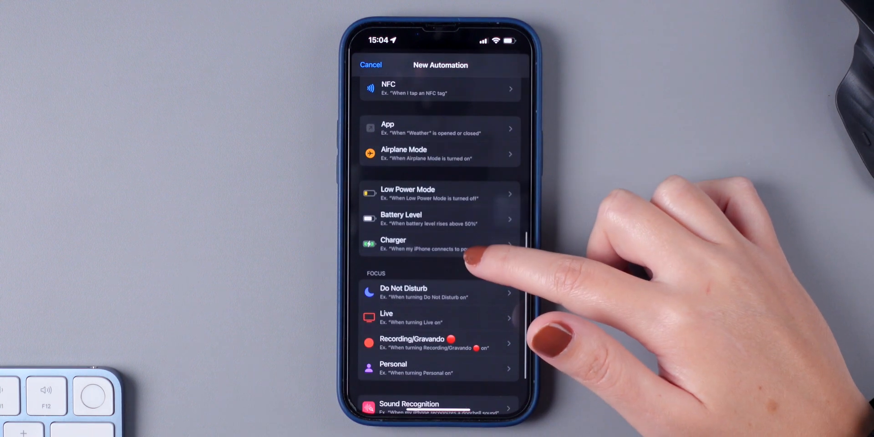
{"action": "left_click", "coordinate": [422, 218]}
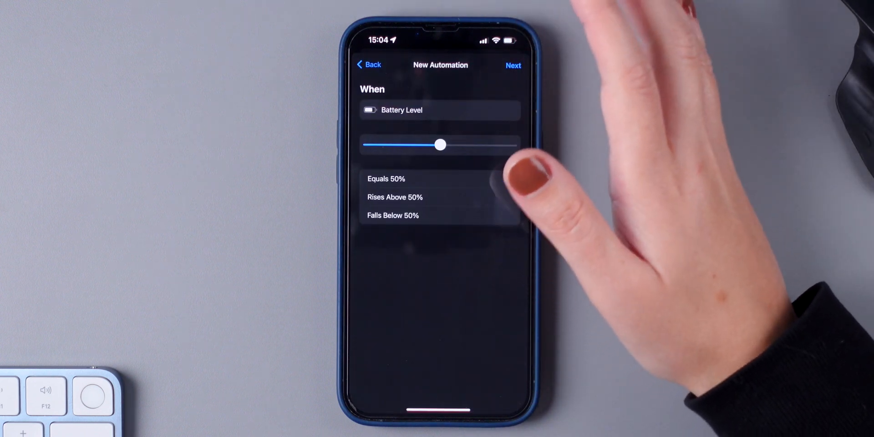
{"action": "left_click", "coordinate": [385, 179]}
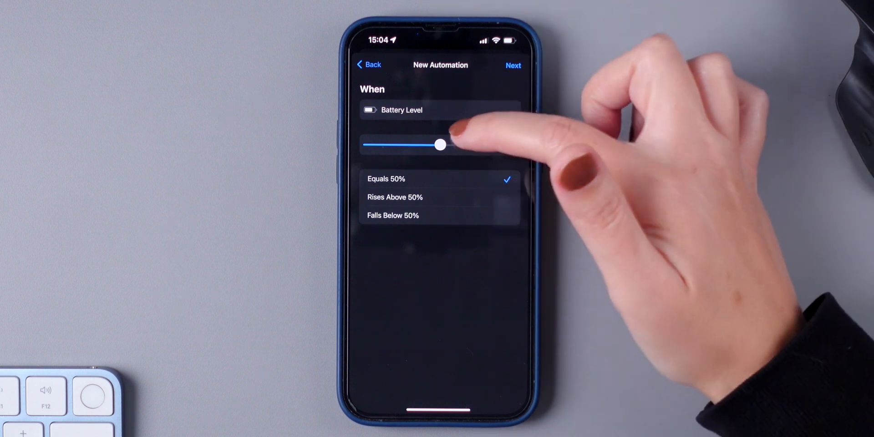
{"action": "left_click_drag", "start_coordinate": [440, 145], "coordinate": [412, 144]}
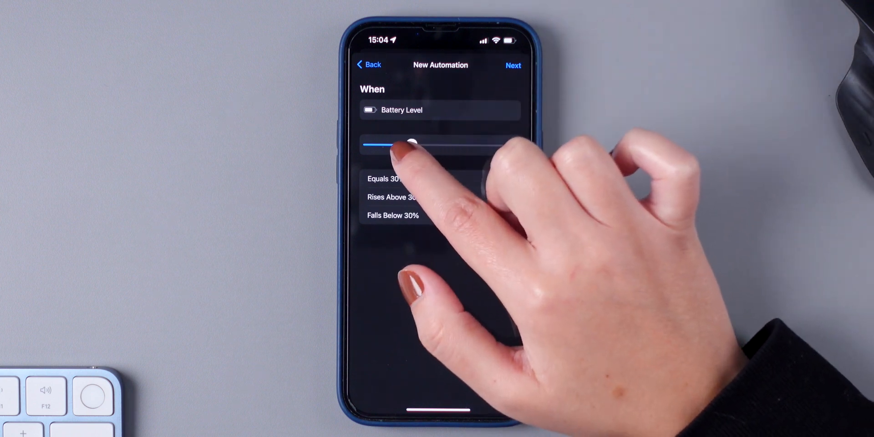
{"action": "left_click_drag", "start_coordinate": [411, 144], "coordinate": [397, 144]}
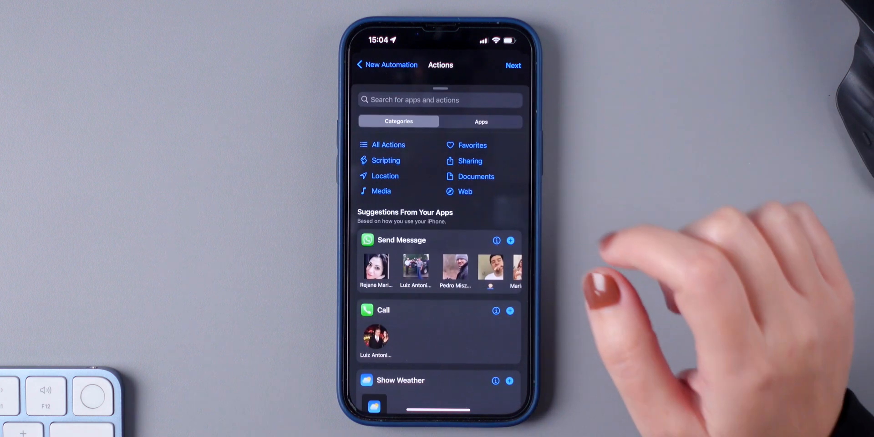
Add the Set Low Power Mode action, found by searching 'Pow', and view the summary
{"action": "left_click", "coordinate": [430, 99]}
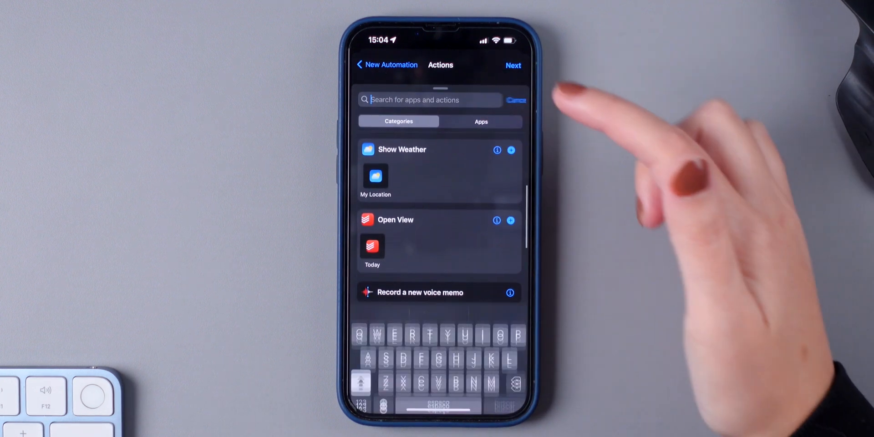
{"action": "type", "text": "Power"}
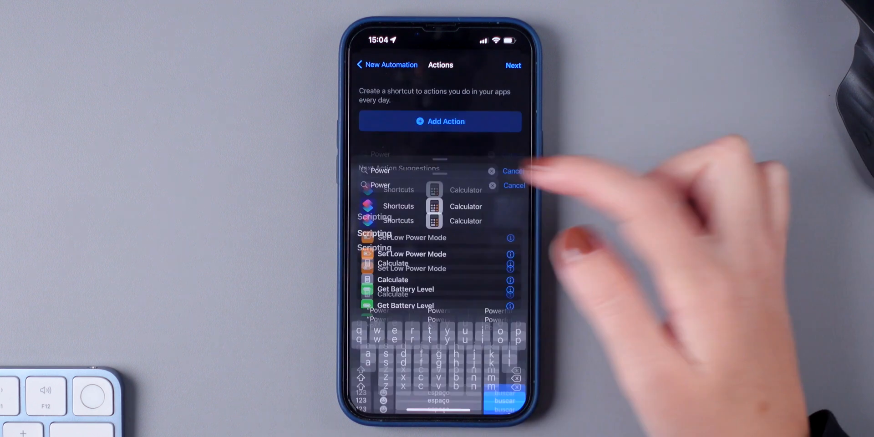
{"action": "left_click", "coordinate": [412, 238]}
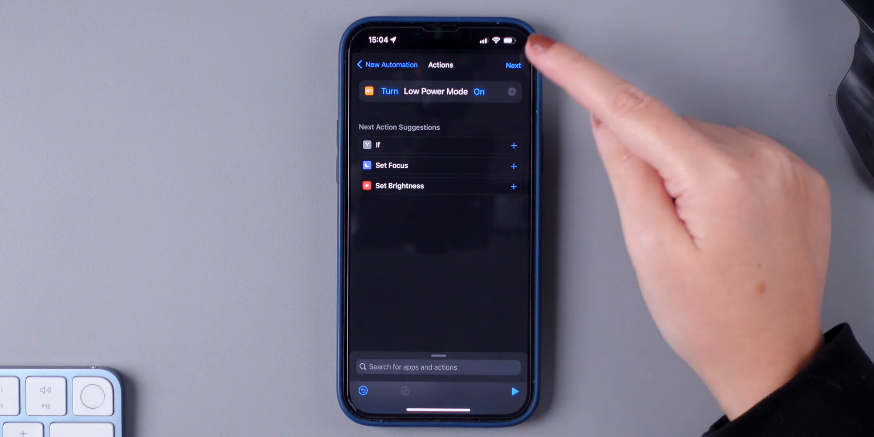
{"action": "left_click", "coordinate": [512, 65]}
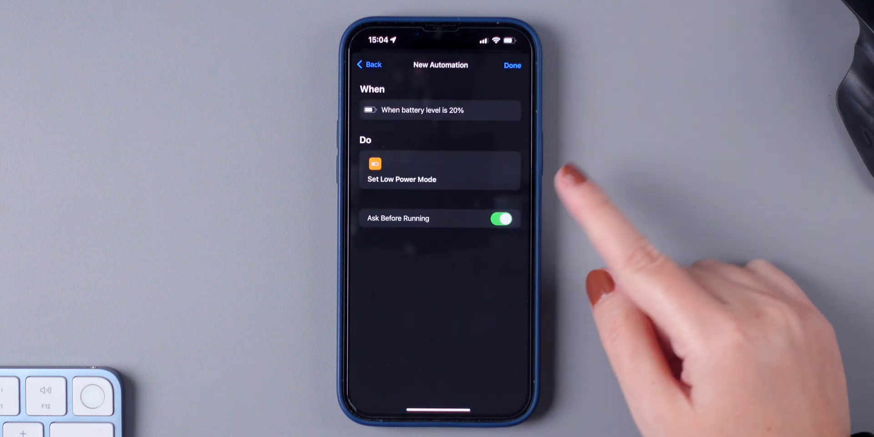
Save the 20% automation with Ask Before Running off, choosing Don't Ask
{"action": "left_click", "coordinate": [501, 219]}
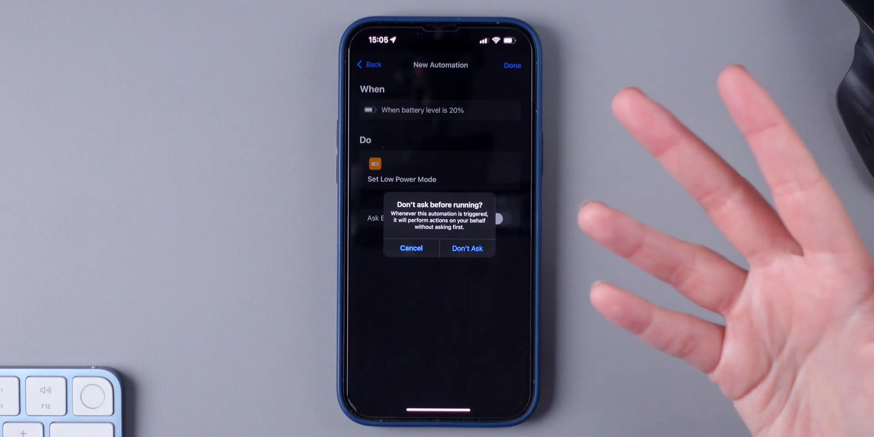
{"action": "left_click", "coordinate": [467, 248]}
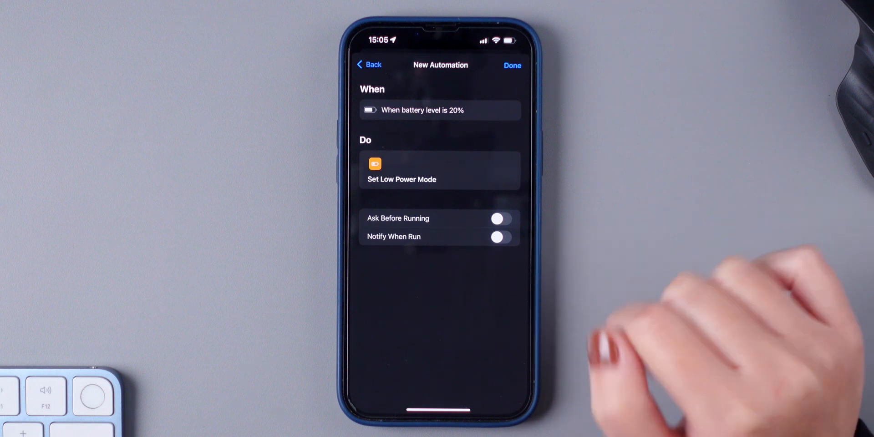
{"action": "left_click", "coordinate": [511, 65]}
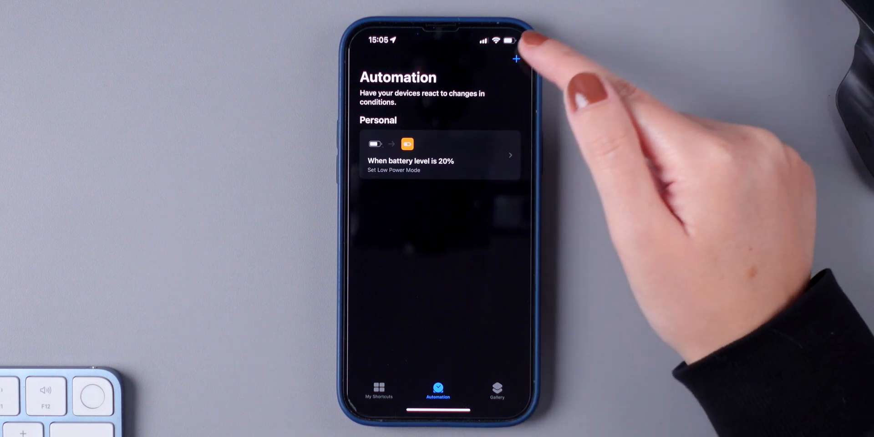
Start another personal automation using Battery Level as its trigger
{"action": "left_click", "coordinate": [515, 58]}
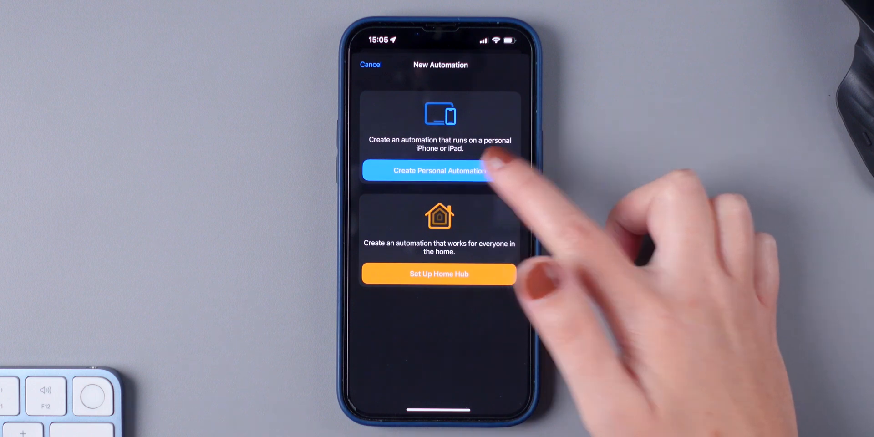
{"action": "left_click", "coordinate": [439, 171]}
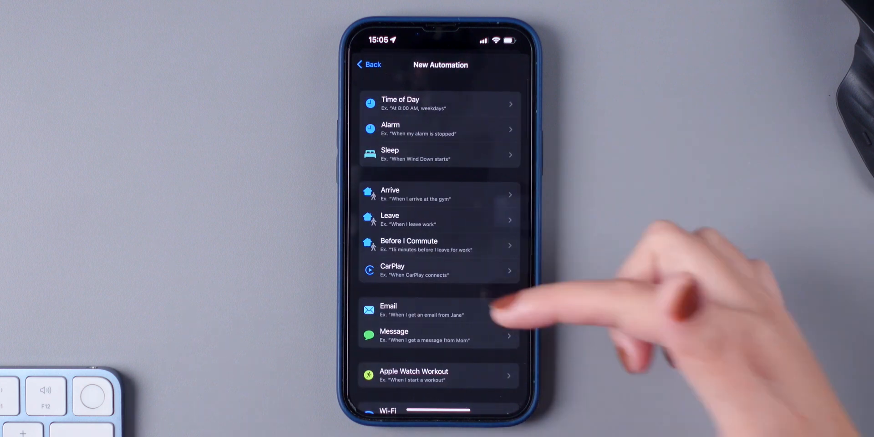
{"action": "scroll", "scroll_direction": "down", "scroll_amount": 3}
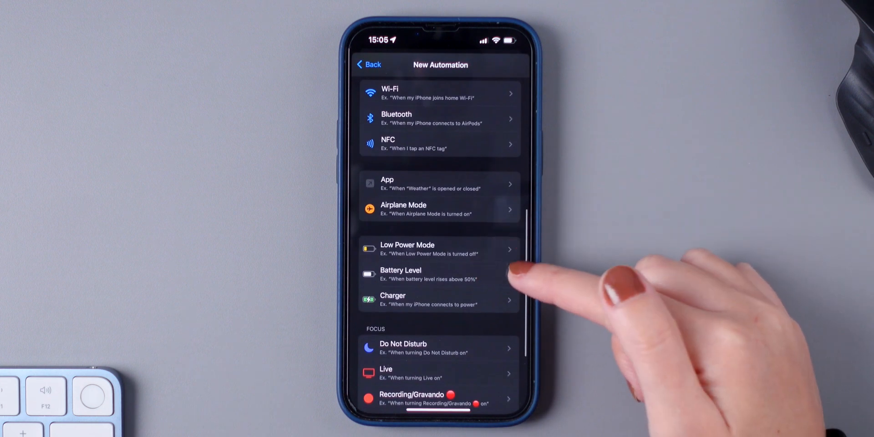
{"action": "left_click", "coordinate": [426, 274]}
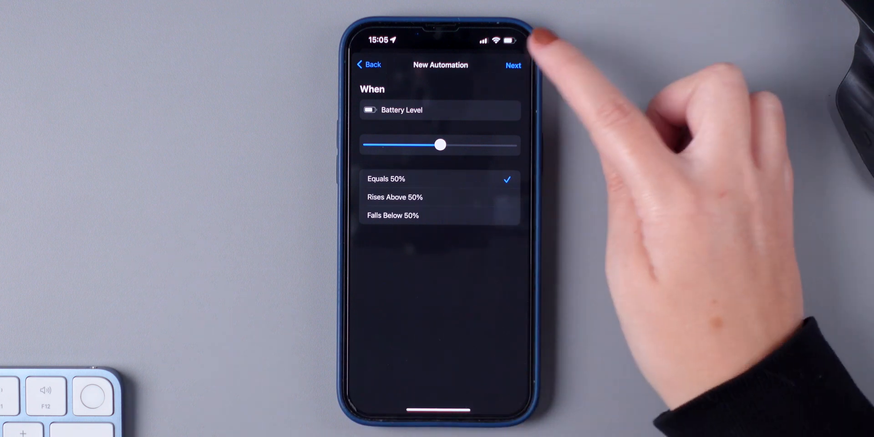
Save the 50% Low Power Mode automation with Ask Before Running turned off
{"action": "left_click", "coordinate": [512, 66]}
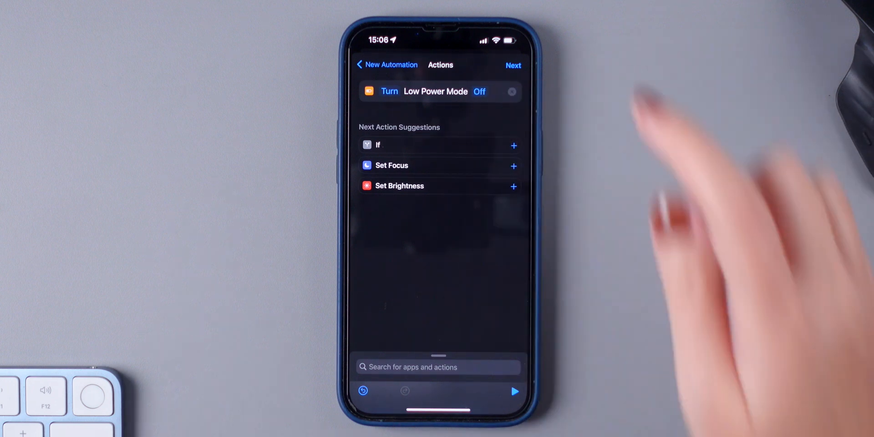
{"action": "left_click", "coordinate": [513, 66]}
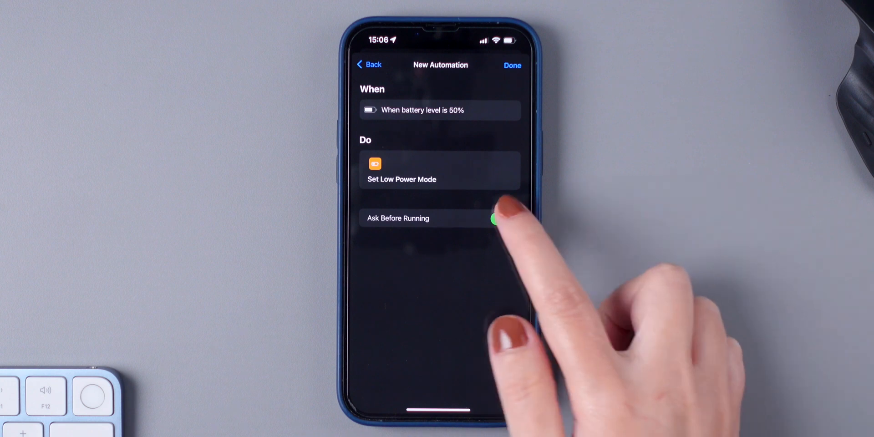
{"action": "left_click", "coordinate": [502, 219]}
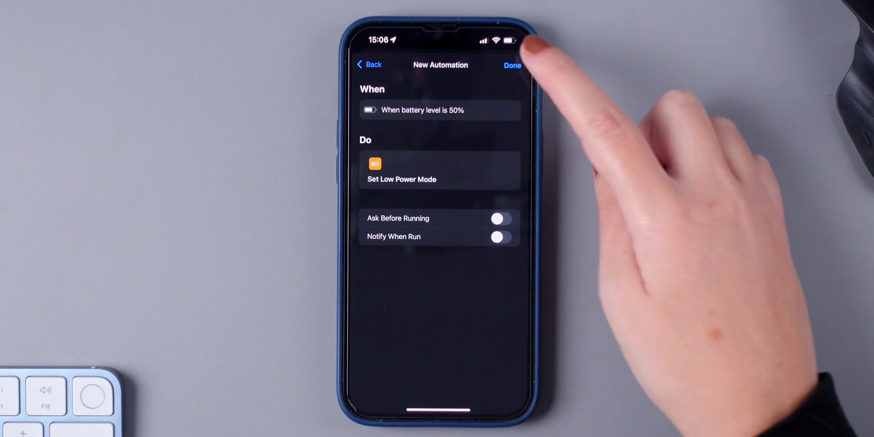
{"action": "left_click", "coordinate": [512, 66]}
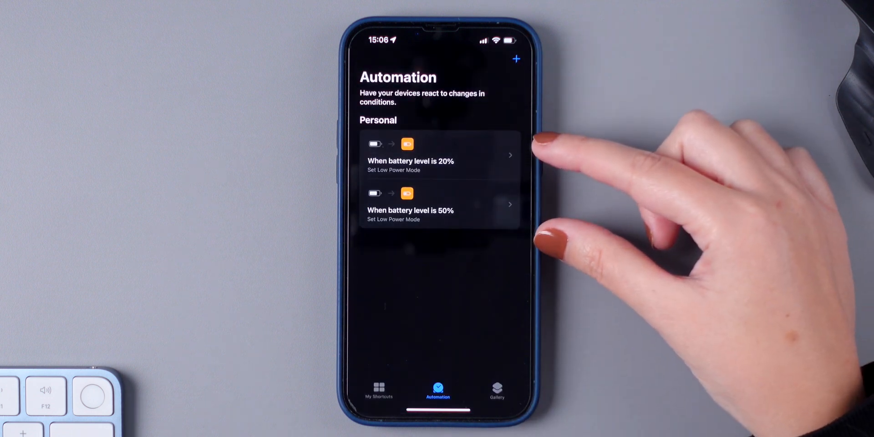
{"action": "mouse_move", "coordinate": [525, 163]}
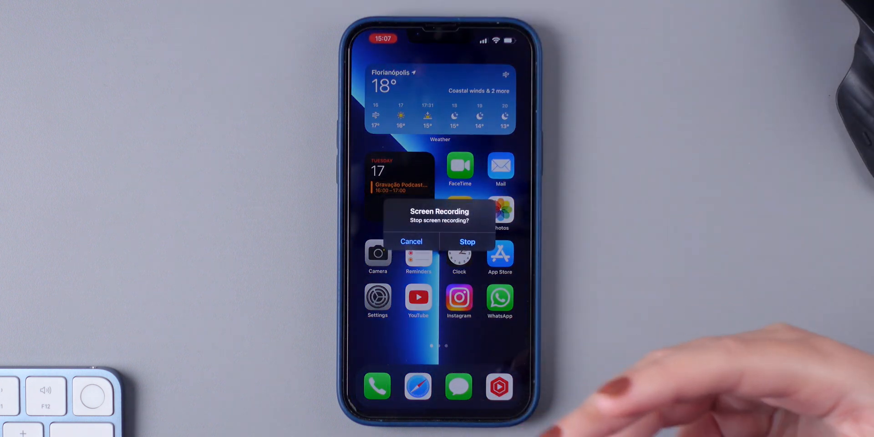
Stop the screen recording and switch on Microphone in the Screen Recording options
{"action": "left_click", "coordinate": [468, 242]}
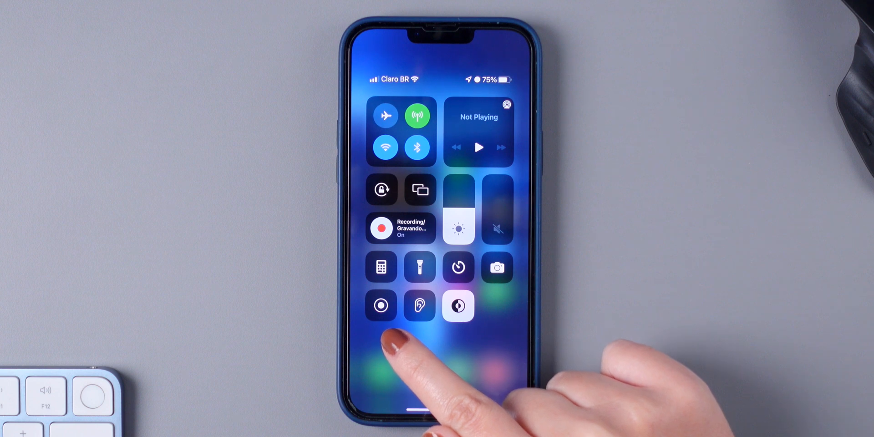
{"action": "left_click", "coordinate": [380, 306]}
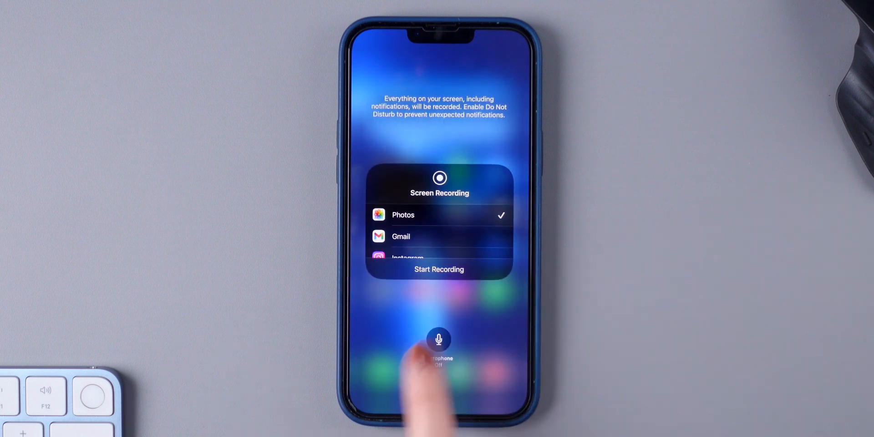
{"action": "left_click", "coordinate": [438, 340]}
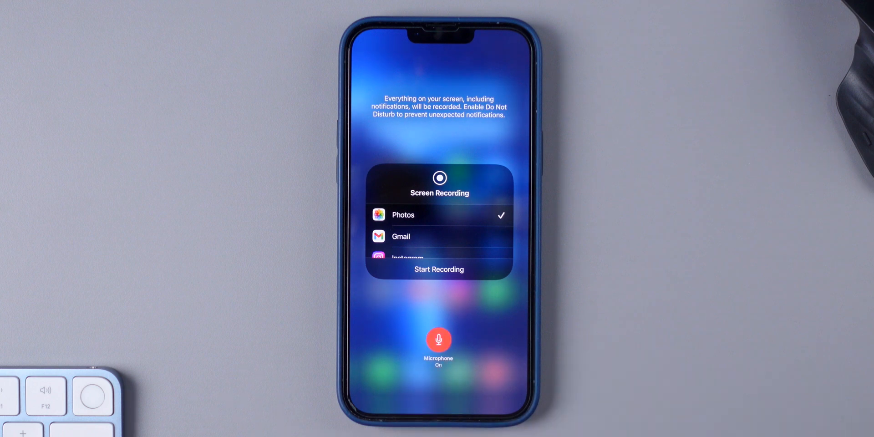
{"action": "left_click", "coordinate": [438, 269]}
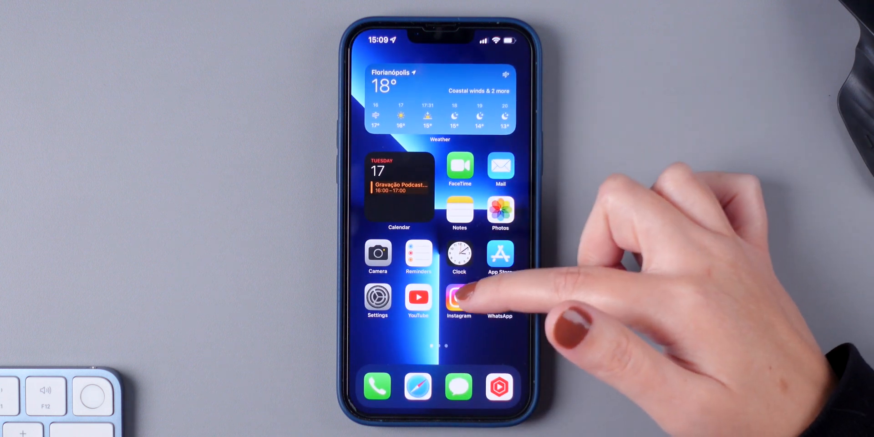
Open Instagram and record a zoomed-in Story clip by holding the capture button
{"action": "left_click", "coordinate": [459, 296]}
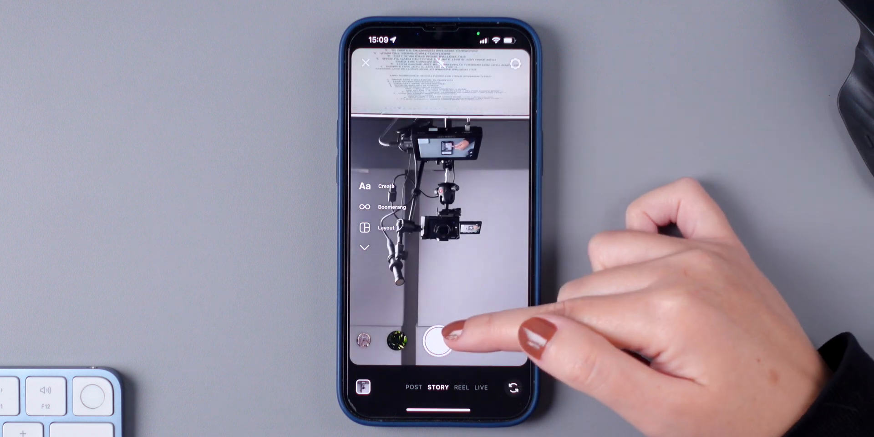
{"action": "left_click", "coordinate": [438, 344]}
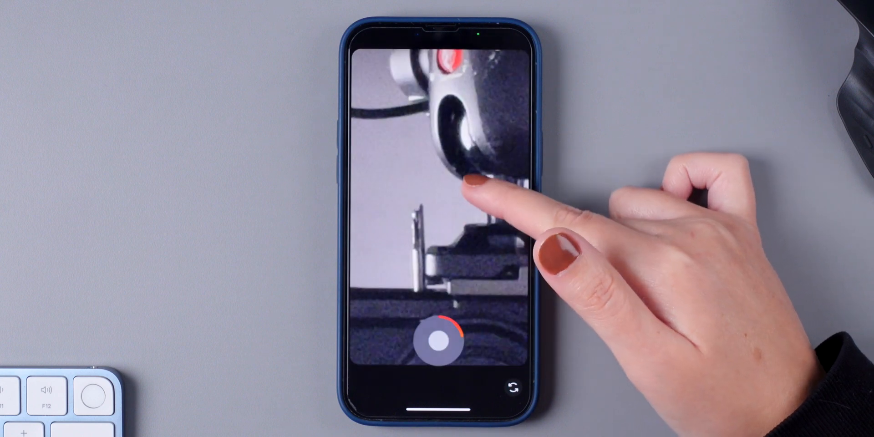
{"action": "left_click", "coordinate": [439, 343]}
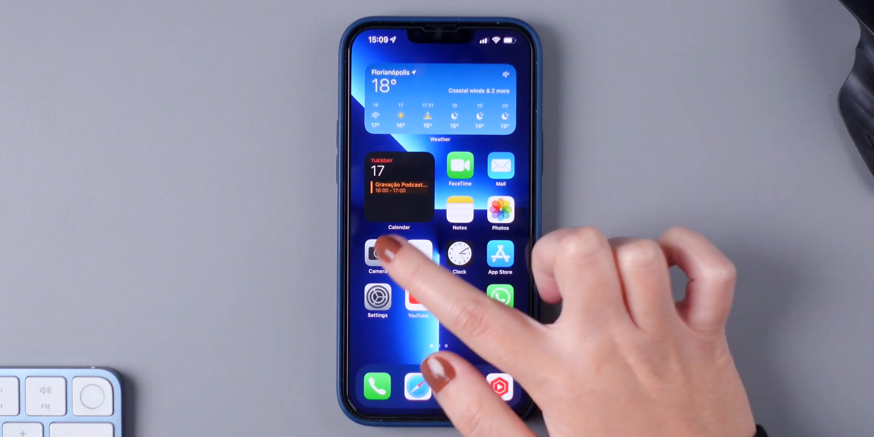
Launch the Camera app from the home screen
{"action": "left_click", "coordinate": [378, 254]}
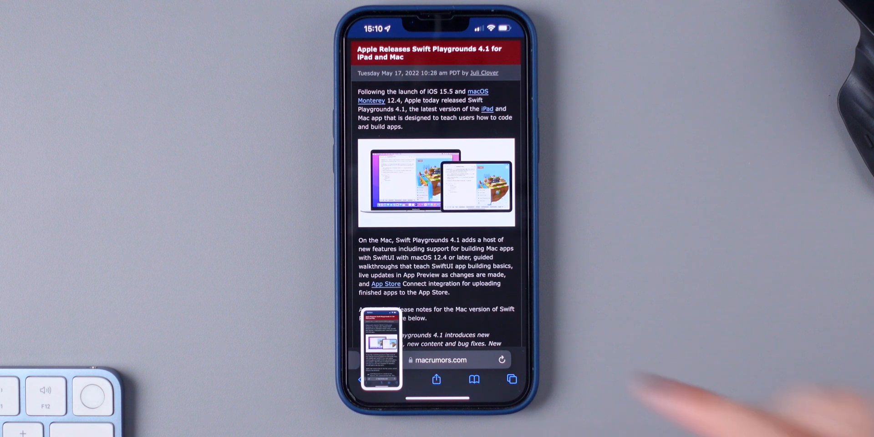
Switch the screenshot to a Full Page capture of the Swift Playgrounds article, browse it, and save
{"action": "left_click", "coordinate": [380, 349]}
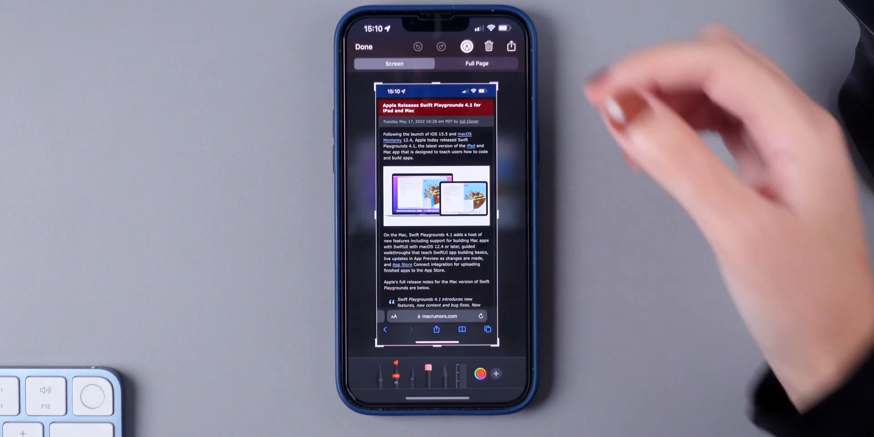
{"action": "left_click", "coordinate": [477, 64]}
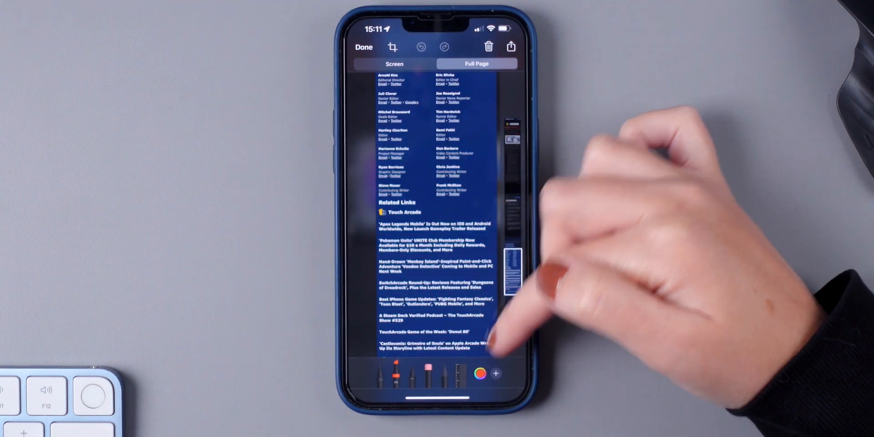
{"action": "scroll", "scroll_direction": "down", "scroll_amount": 3}
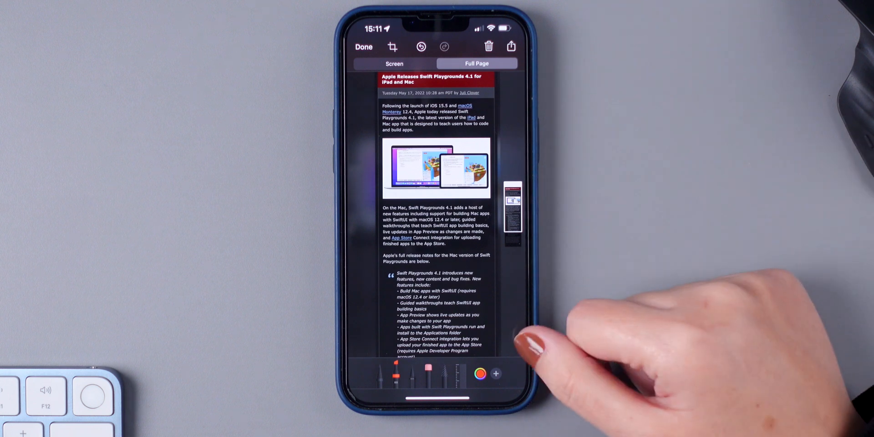
{"action": "left_click", "coordinate": [511, 47]}
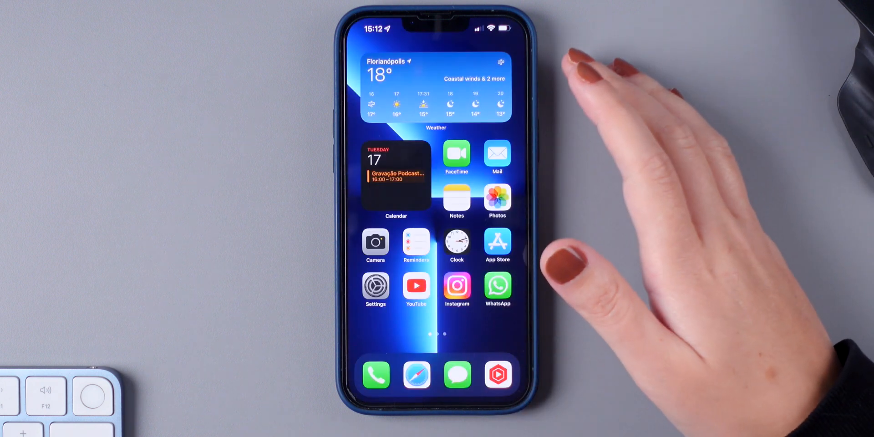
{"action": "mouse_move", "coordinate": [641, 168]}
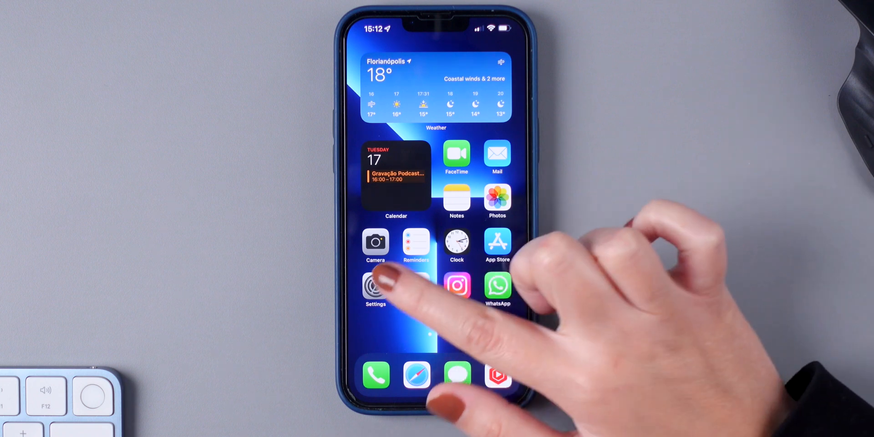
Enable Type to Siri under Settings > Accessibility > Siri
{"action": "left_click", "coordinate": [375, 285]}
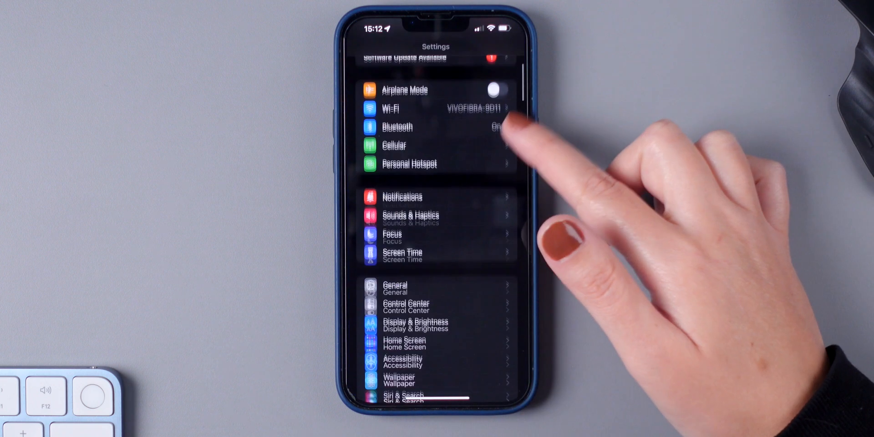
{"action": "left_click", "coordinate": [401, 361]}
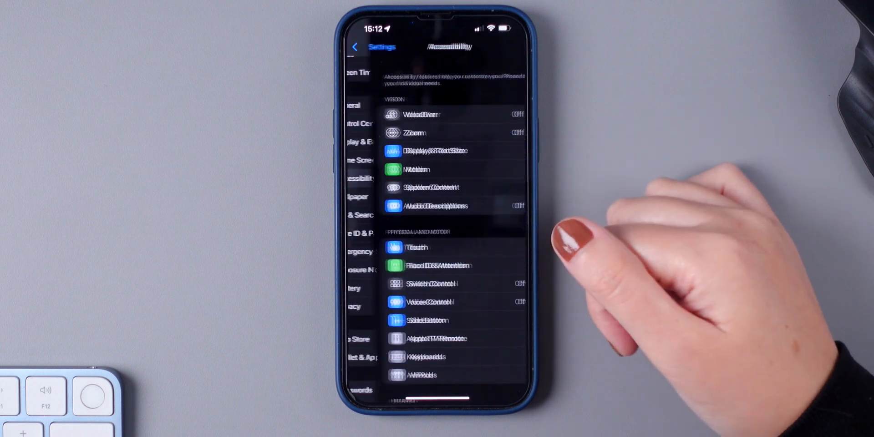
{"action": "scroll", "scroll_direction": "down", "scroll_amount": 3}
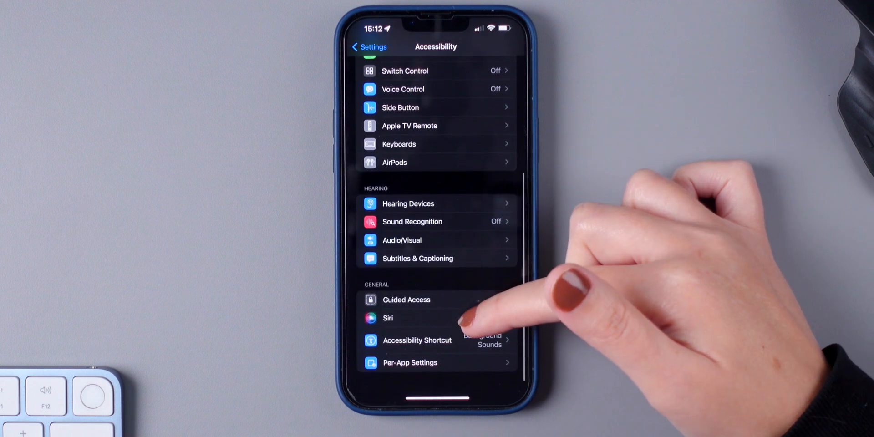
{"action": "left_click", "coordinate": [387, 318]}
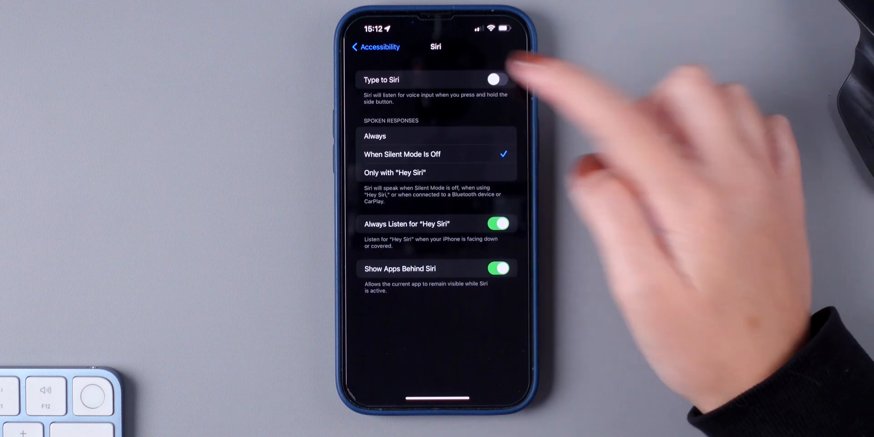
{"action": "left_click", "coordinate": [498, 80]}
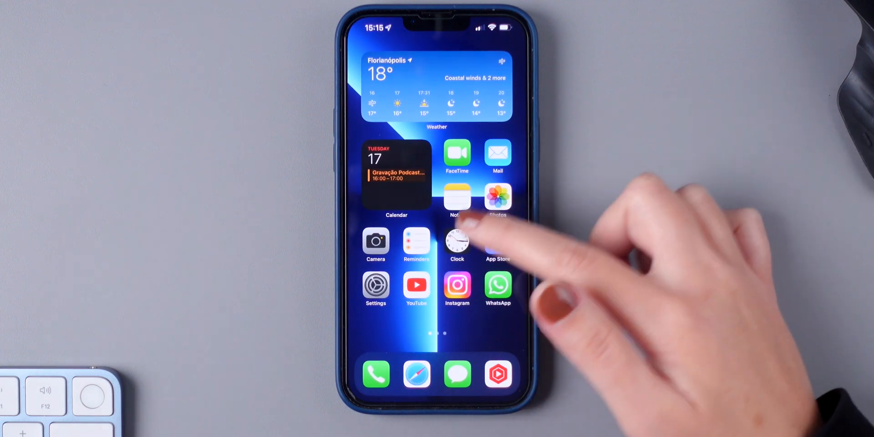
Open Clock and start the stopwatch
{"action": "left_click", "coordinate": [457, 242]}
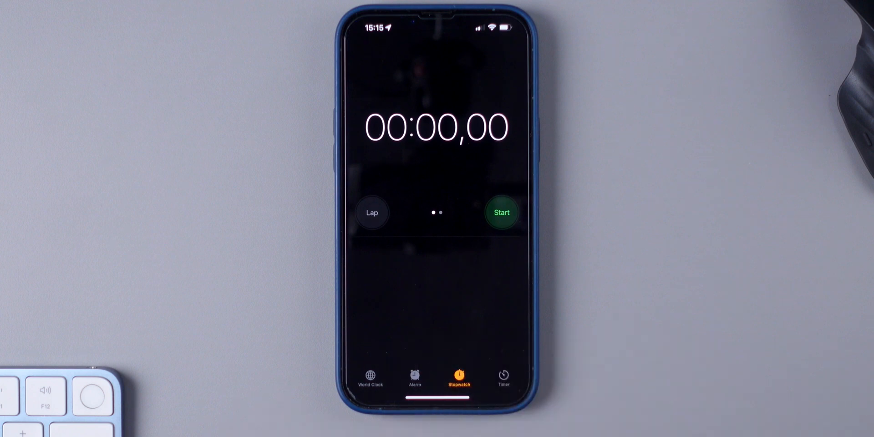
{"action": "left_click", "coordinate": [502, 213]}
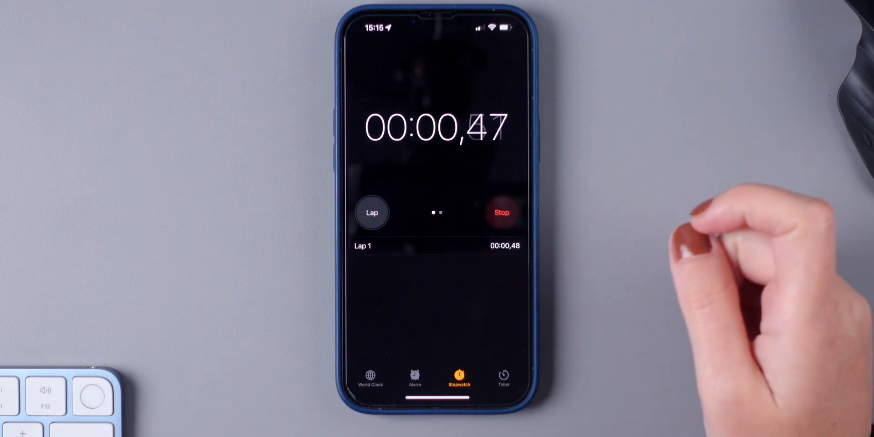